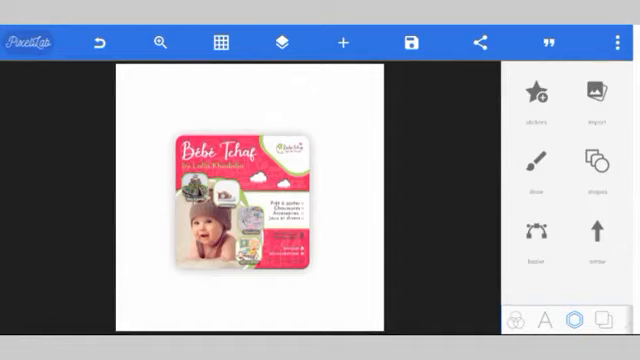
Open the Shapes list from the right-hand panel
left_click(248, 195)
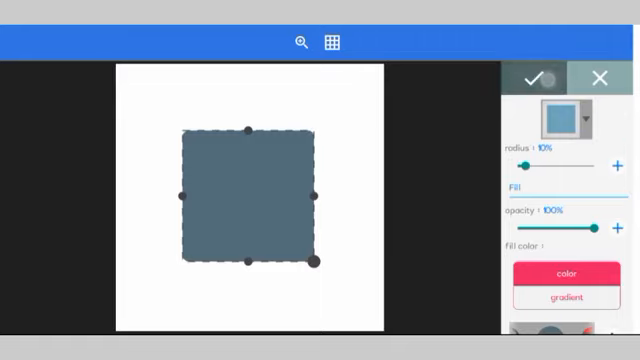
Confirm the grey-blue square with 10% corner radius
left_click(537, 77)
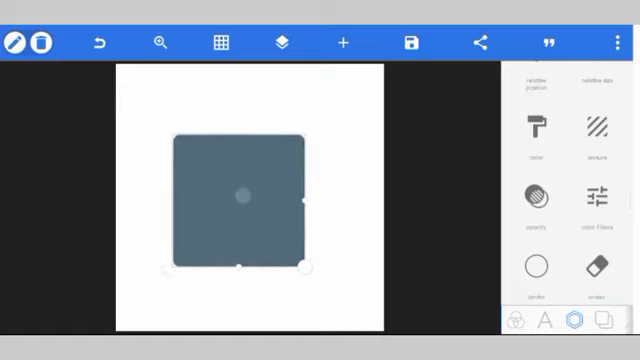
Fill the square with a texture image picked from the gallery
left_click(587, 197)
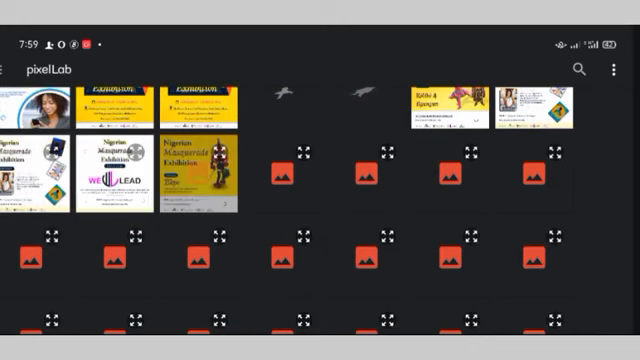
Pick a flyer from the pixelLab album and open it with PixelLab
scroll("down", 3)
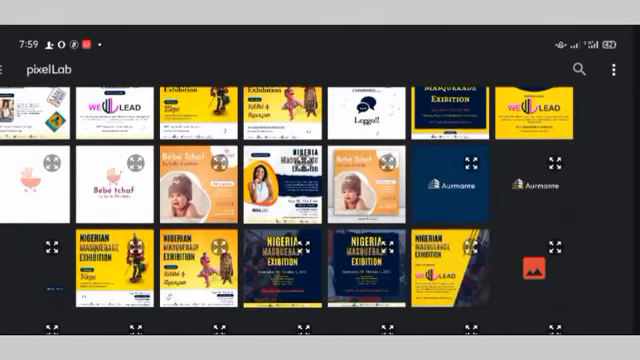
scroll("down", 3)
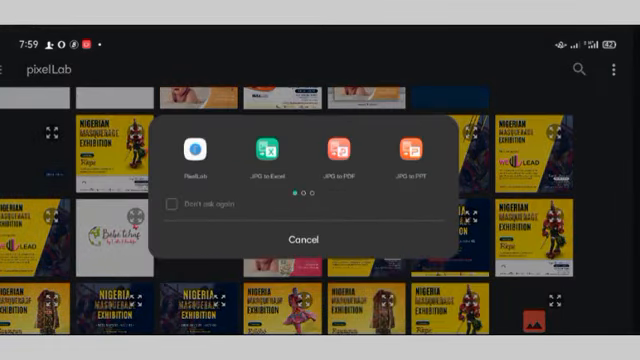
left_click(301, 238)
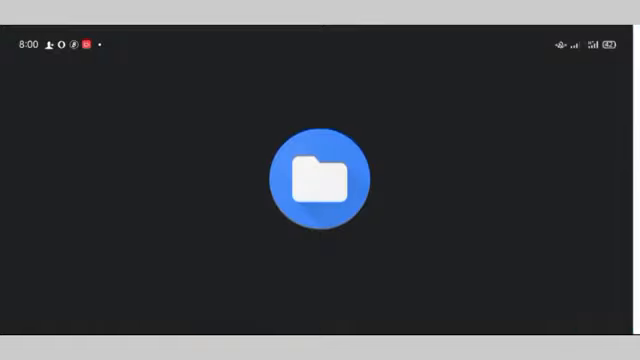
Apply the data-price flyer as the square's texture, then browse down toward Shadow
left_click(320, 182)
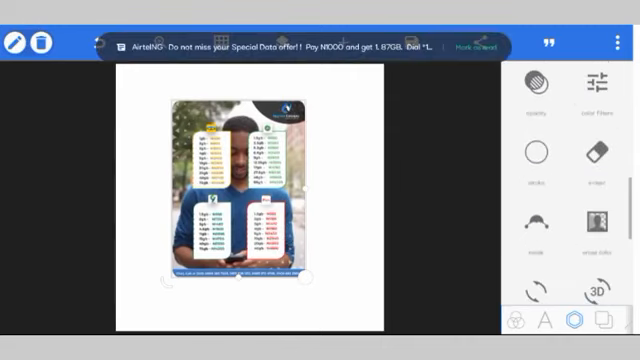
scroll("down", 3)
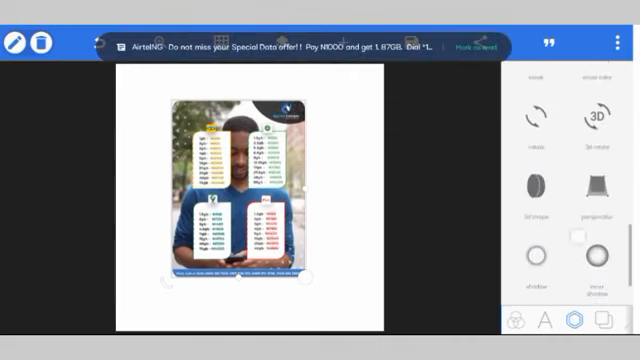